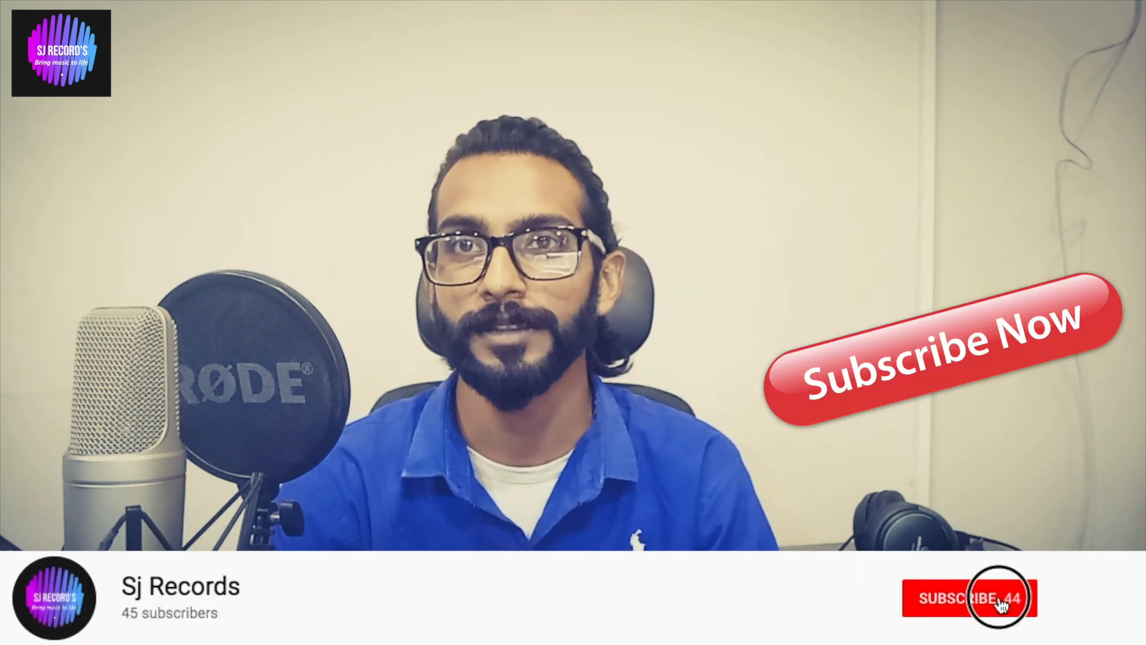
left_click(966, 597)
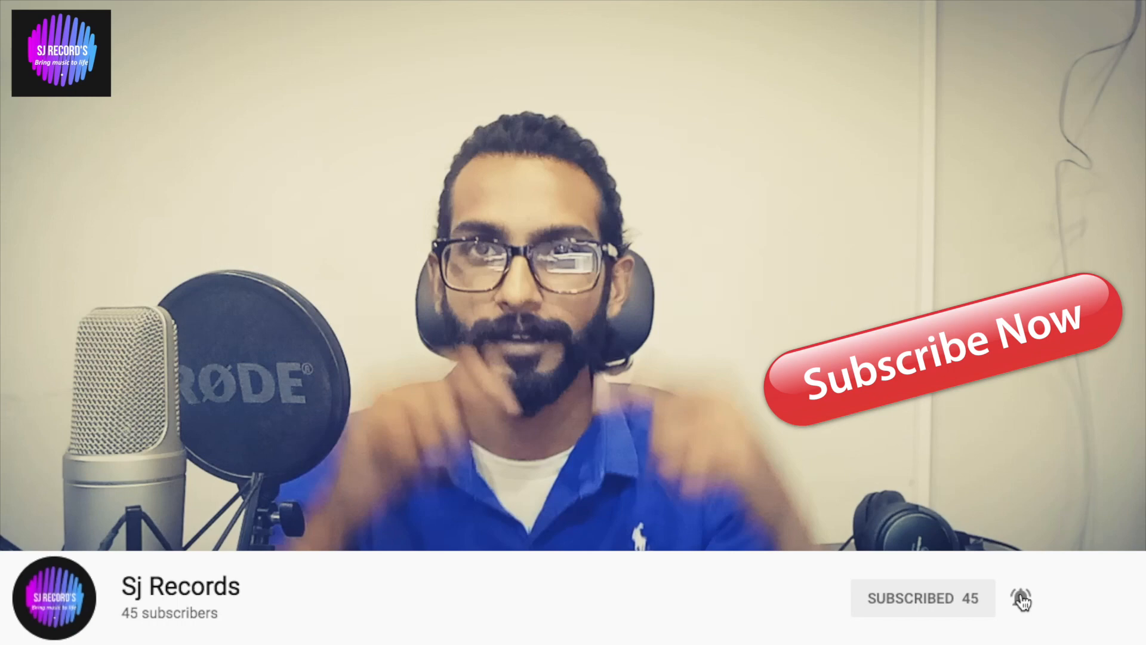